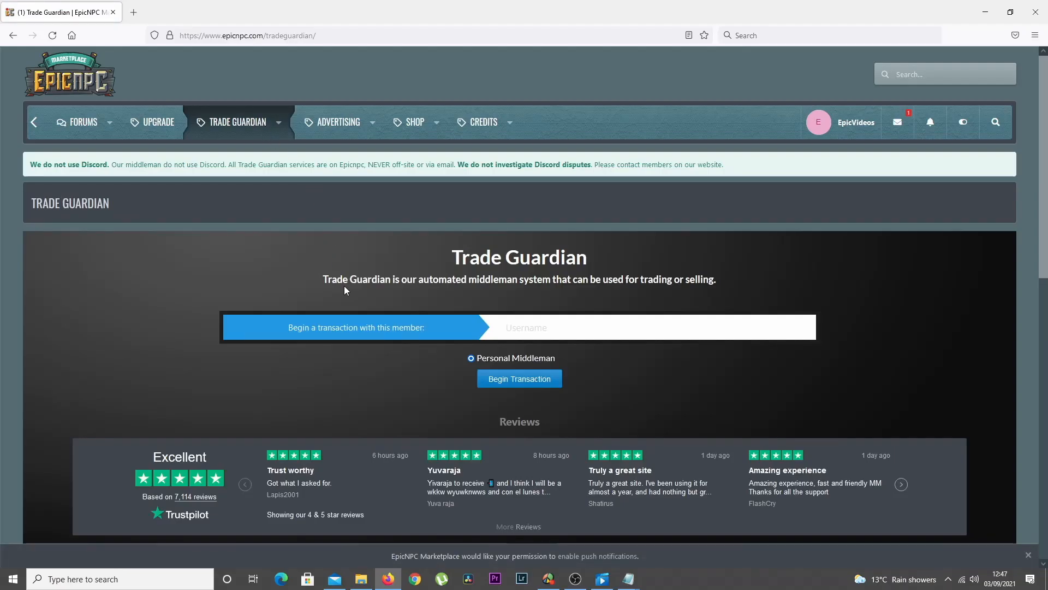
Enter the username vtest2 on the Trade Guardian page with Personal Middleman selected.
{"action": "type", "text": "vtest2"}
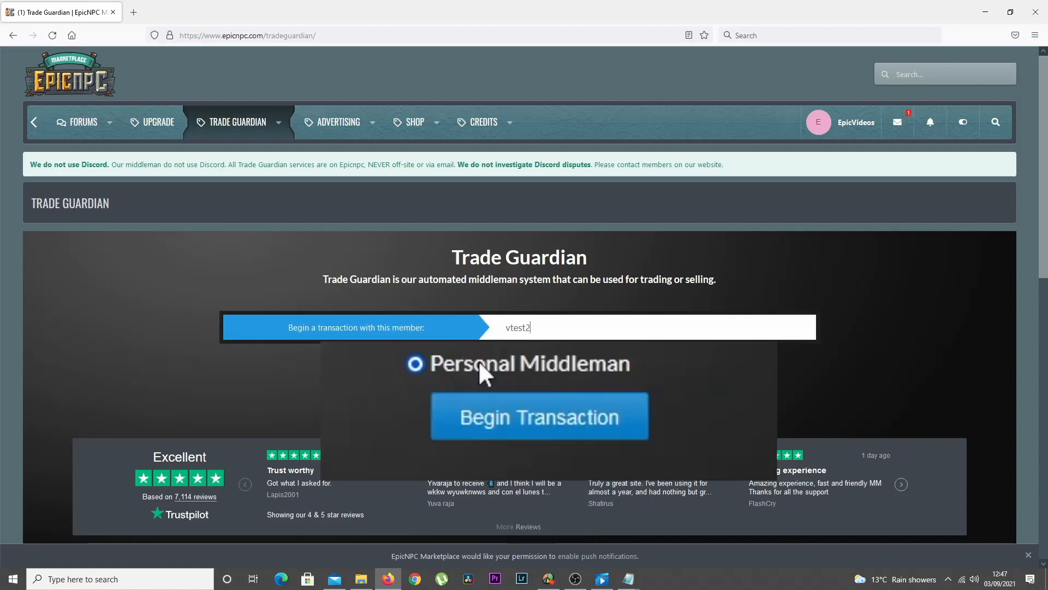
{"action": "mouse_move", "coordinate": [470, 387]}
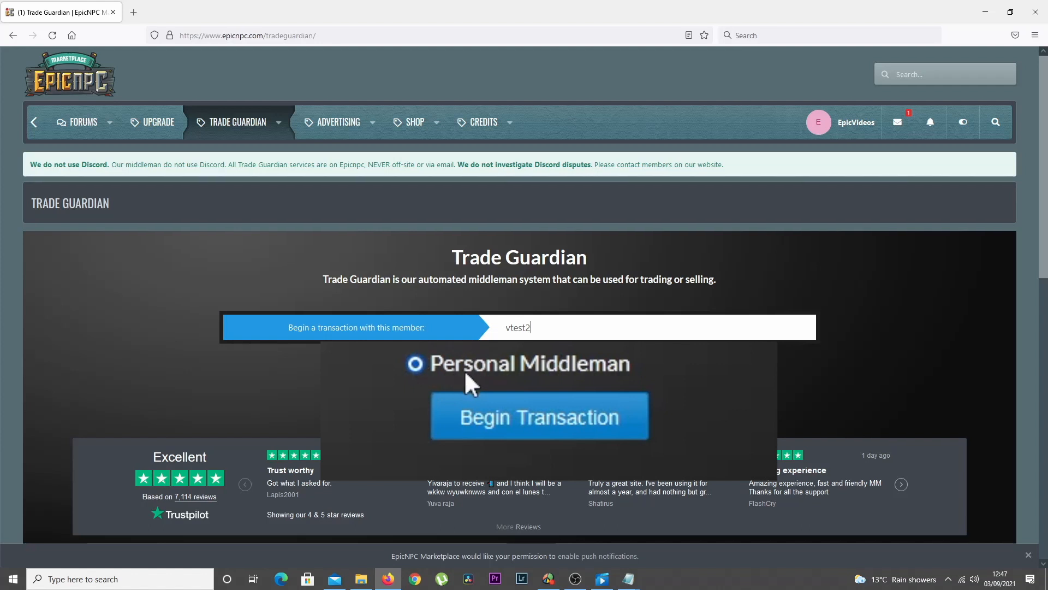
{"action": "left_click", "coordinate": [540, 415]}
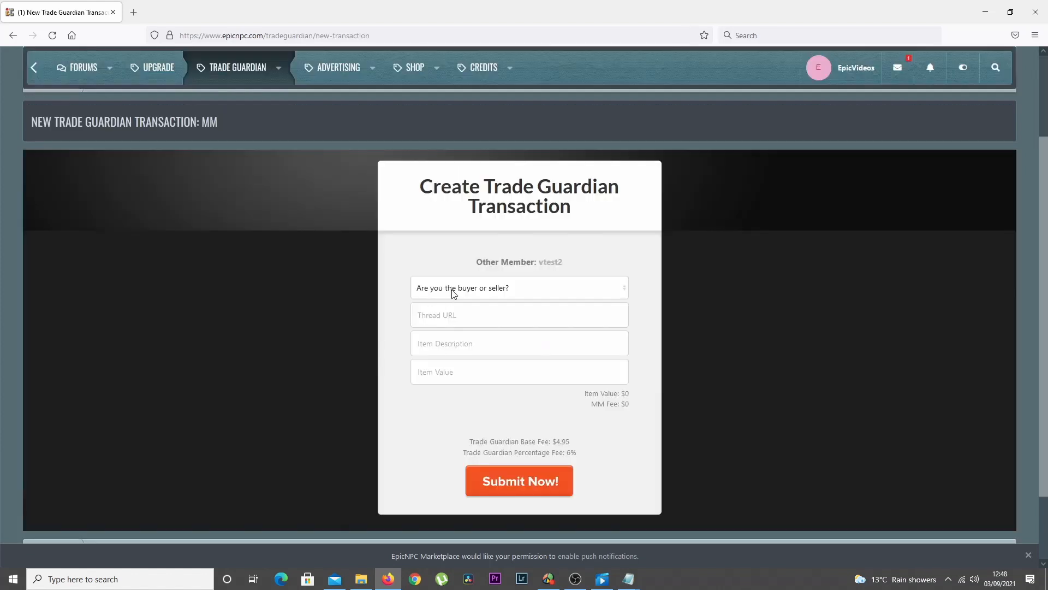
{"action": "left_click", "coordinate": [518, 288]}
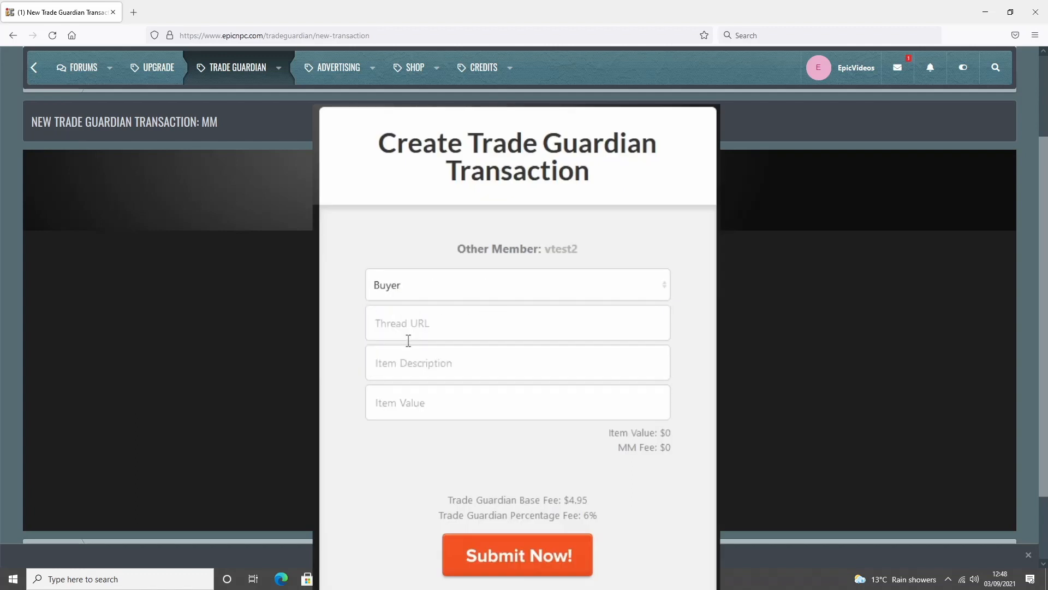
{"action": "type", "text": "https://www.epicnpc.com/threads/test.1392335/"}
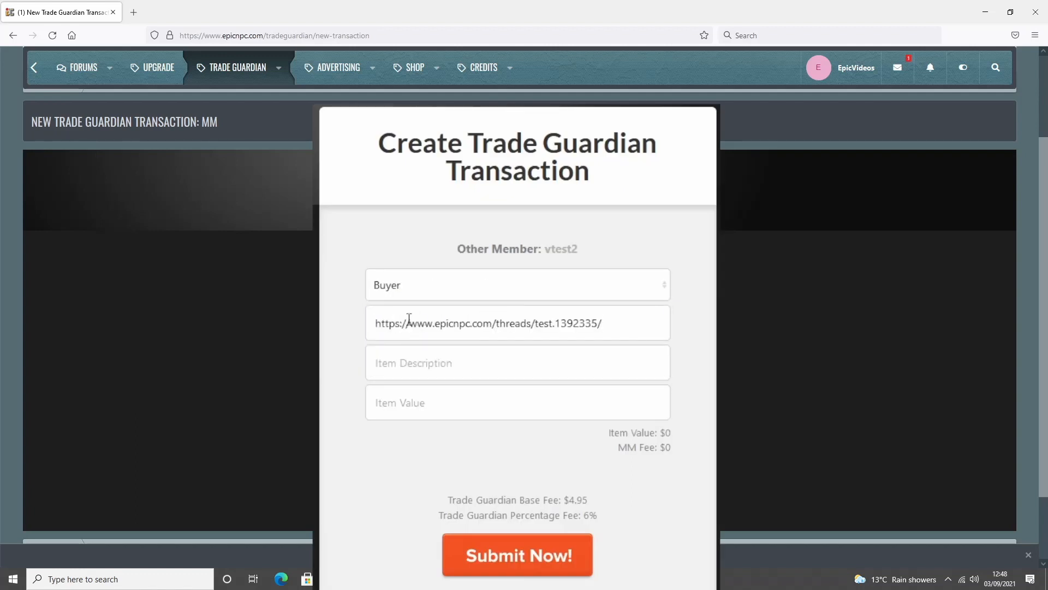
Describe the item as Item4Sale, value it at 15, and submit the request.
{"action": "type", "text": "Item"}
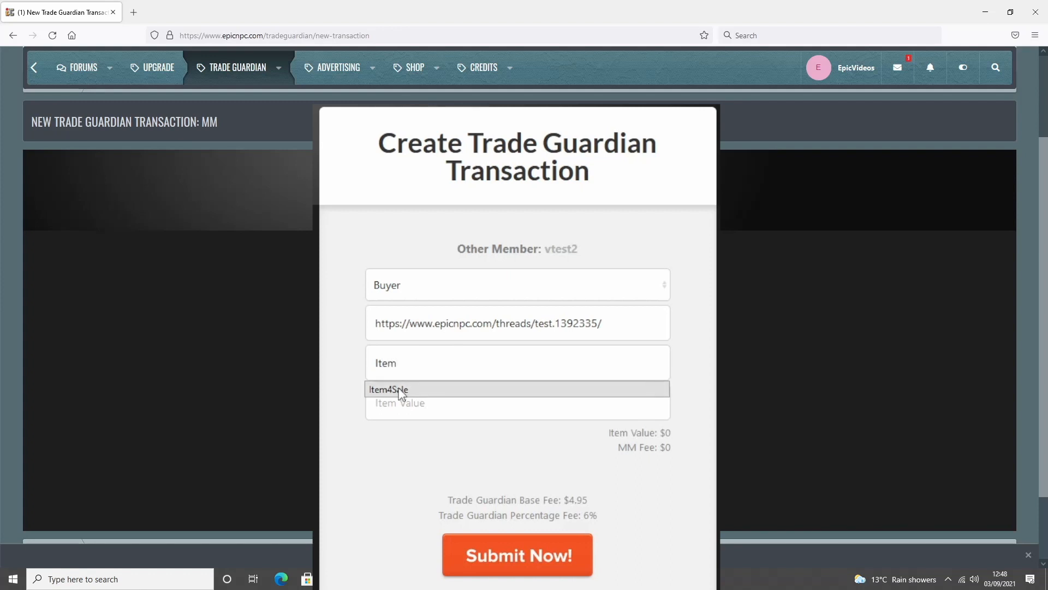
{"action": "left_click", "coordinate": [388, 389]}
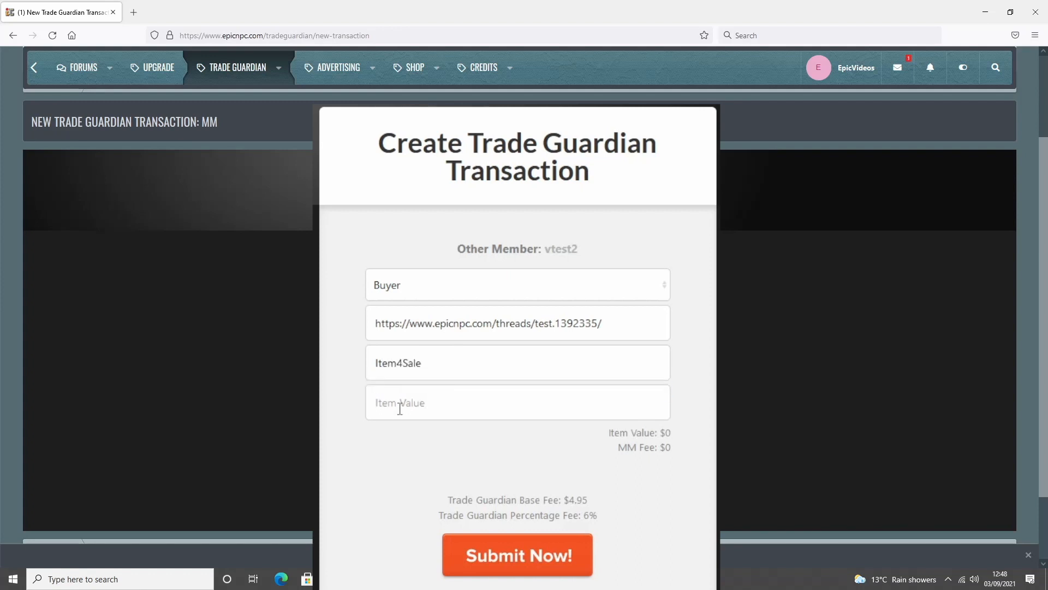
{"action": "type", "text": "15"}
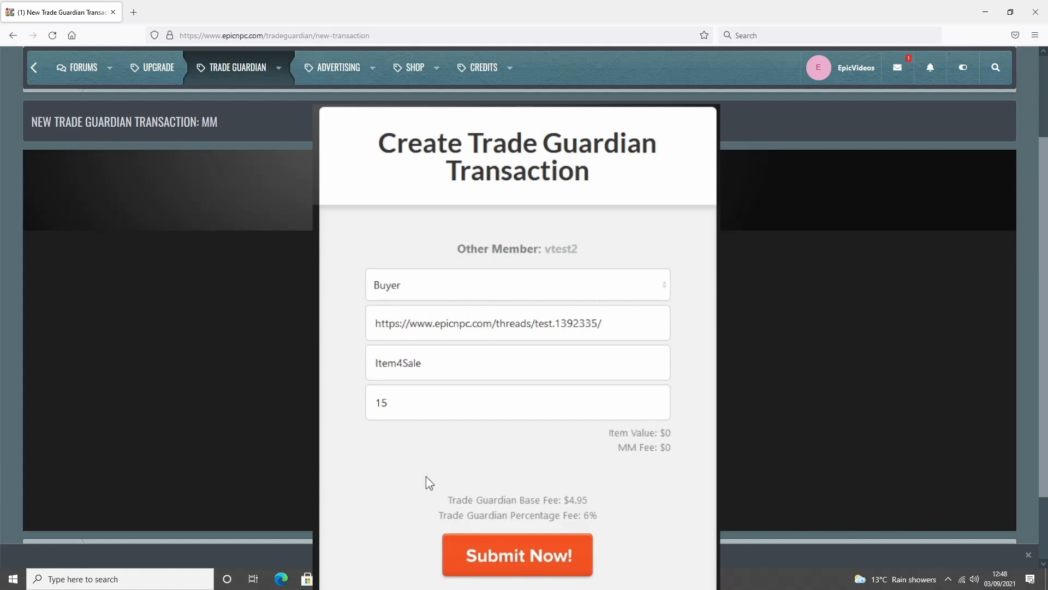
{"action": "mouse_move", "coordinate": [513, 561]}
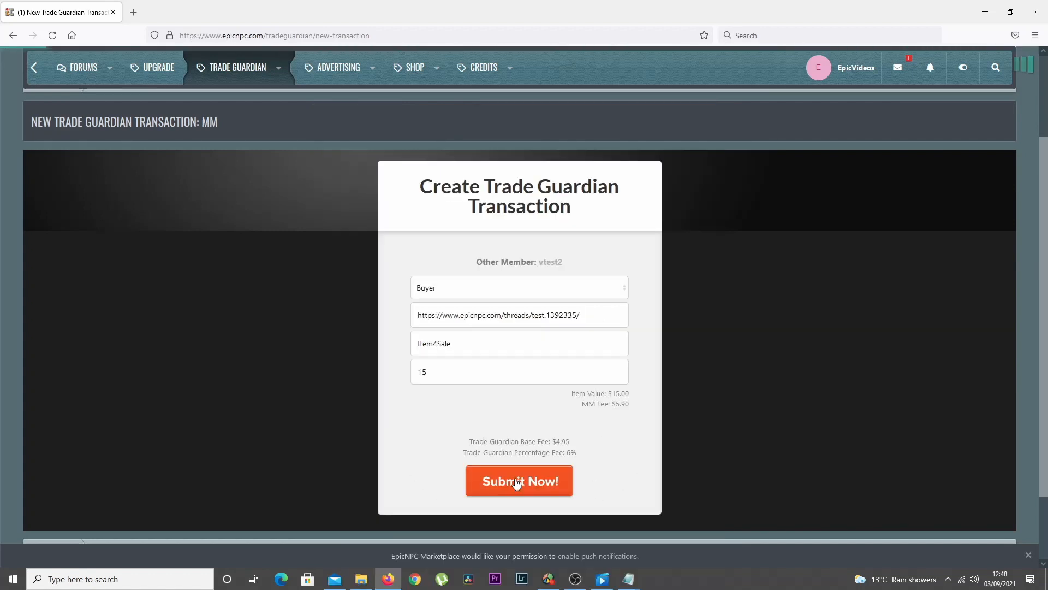
{"action": "left_click", "coordinate": [520, 481]}
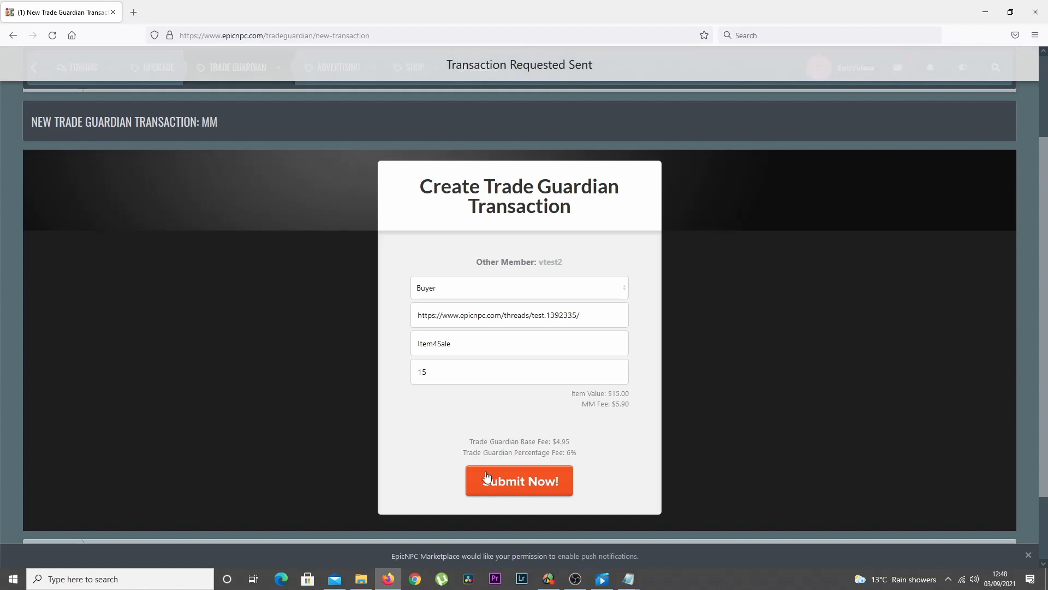
Wait on the Trade Guardian page until the request shows as pending approval.
{"action": "left_click", "coordinate": [519, 481]}
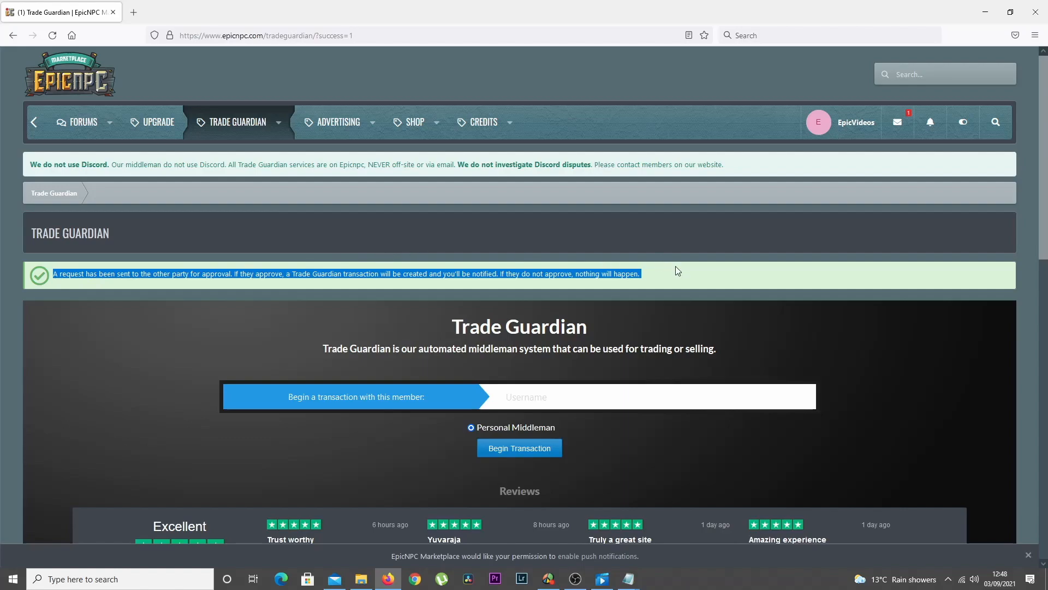
{"action": "mouse_move", "coordinate": [898, 122]}
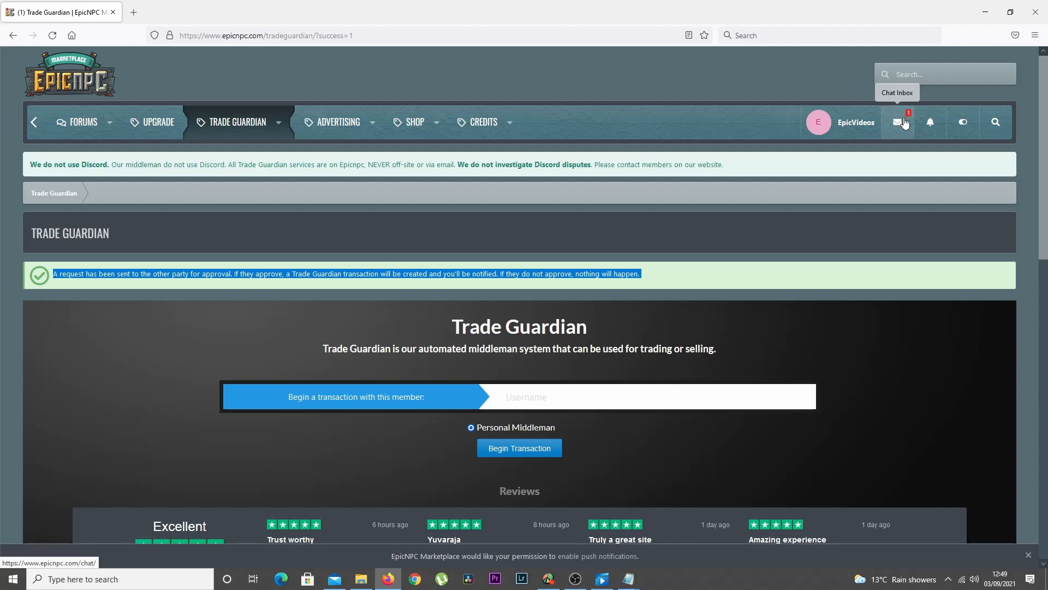
Accept the Transaction Request from the Chat Inbox, opening Transaction #46010's chat.
{"action": "left_click", "coordinate": [898, 122]}
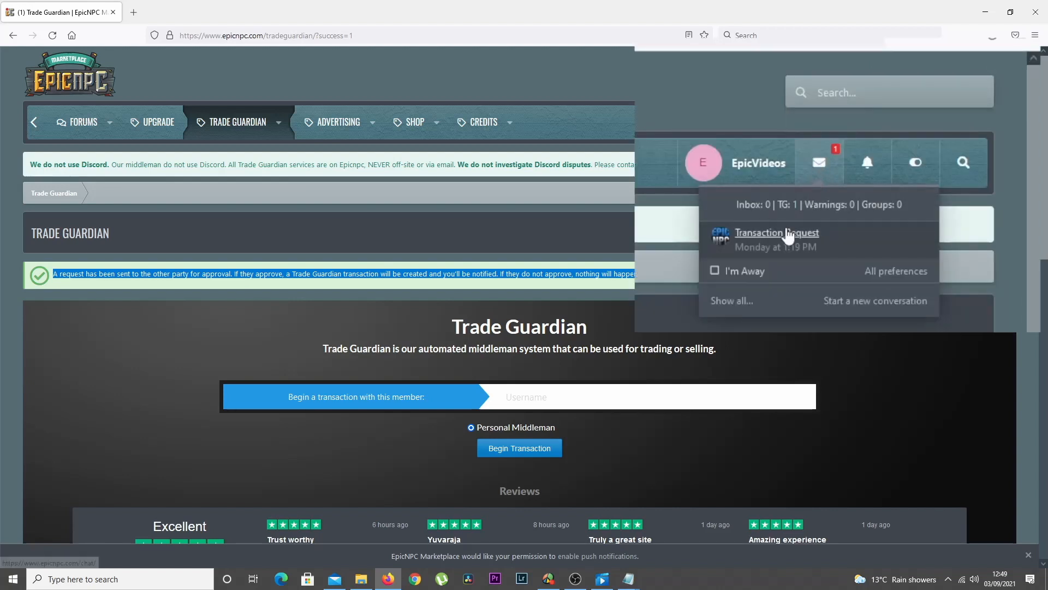
{"action": "left_click", "coordinate": [776, 232]}
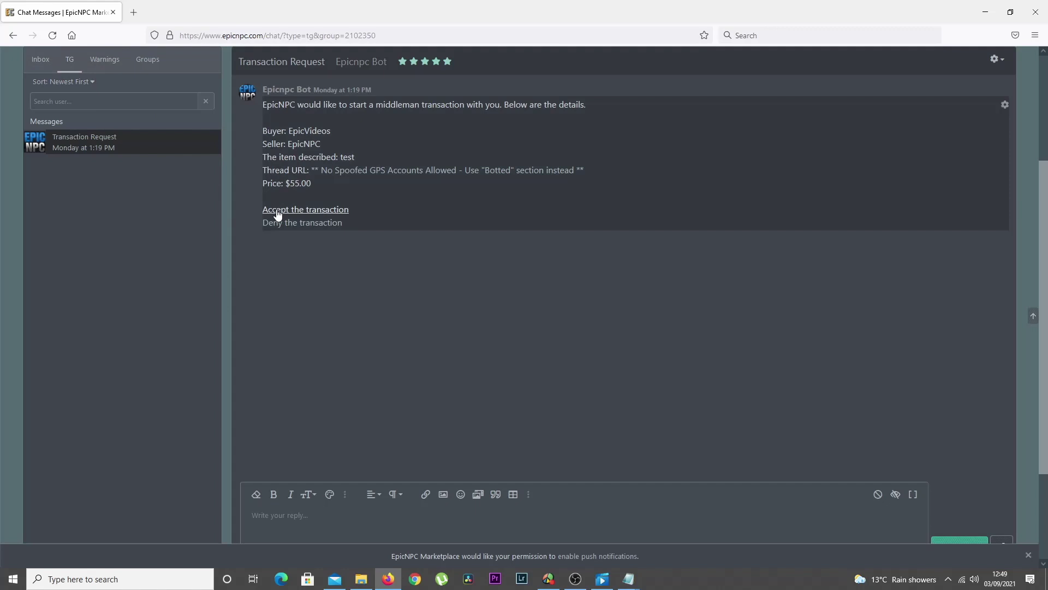
{"action": "mouse_move", "coordinate": [274, 227]}
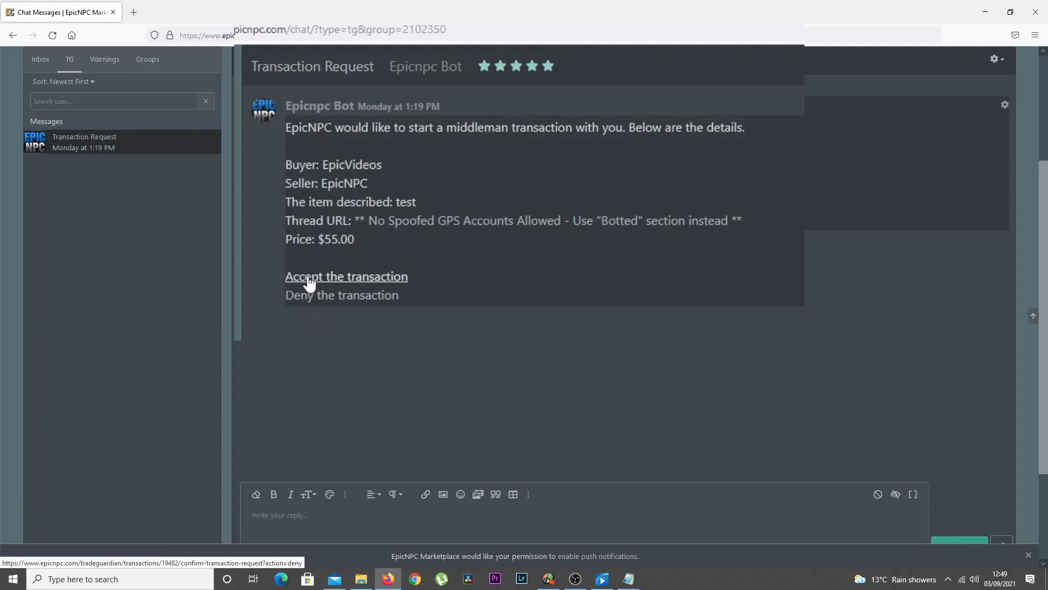
{"action": "left_click", "coordinate": [346, 276]}
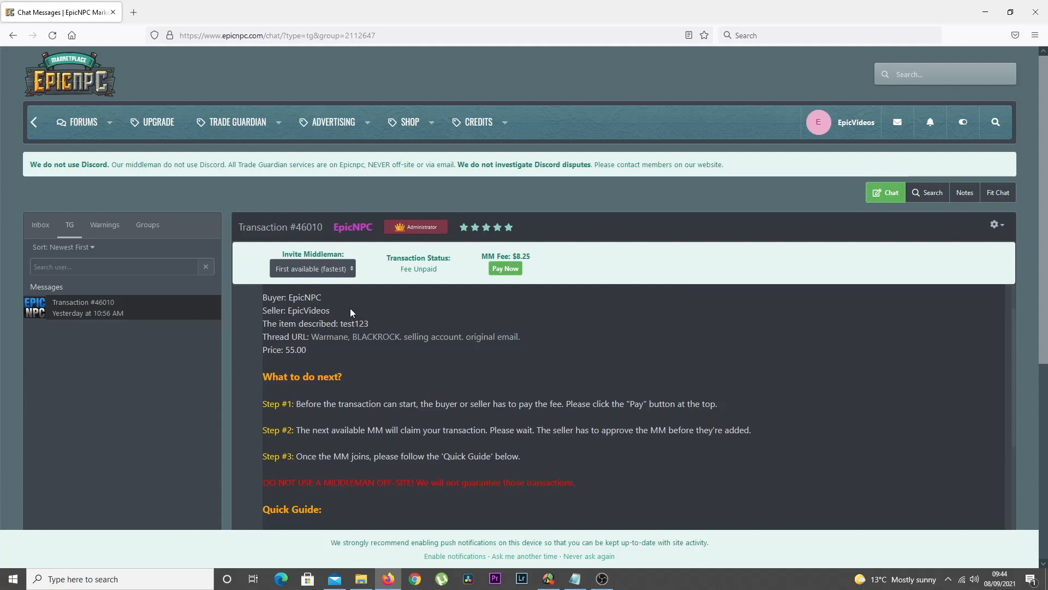
Go to Trade Guardian's Active Transactions page to view pending transaction #46010.
{"action": "left_click", "coordinate": [237, 121]}
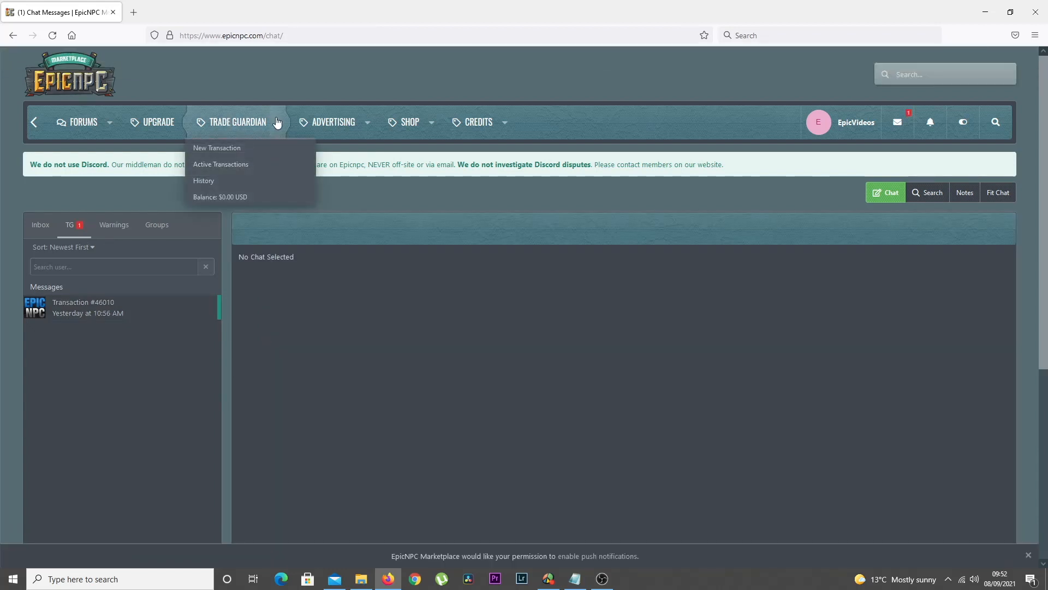
{"action": "left_click", "coordinate": [221, 164]}
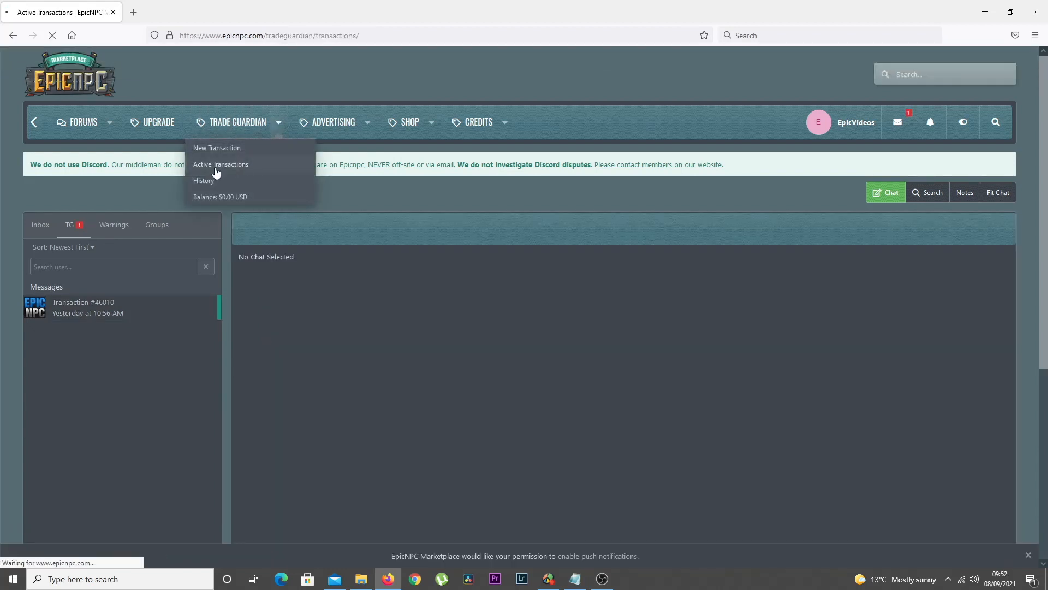
{"action": "left_click", "coordinate": [221, 164]}
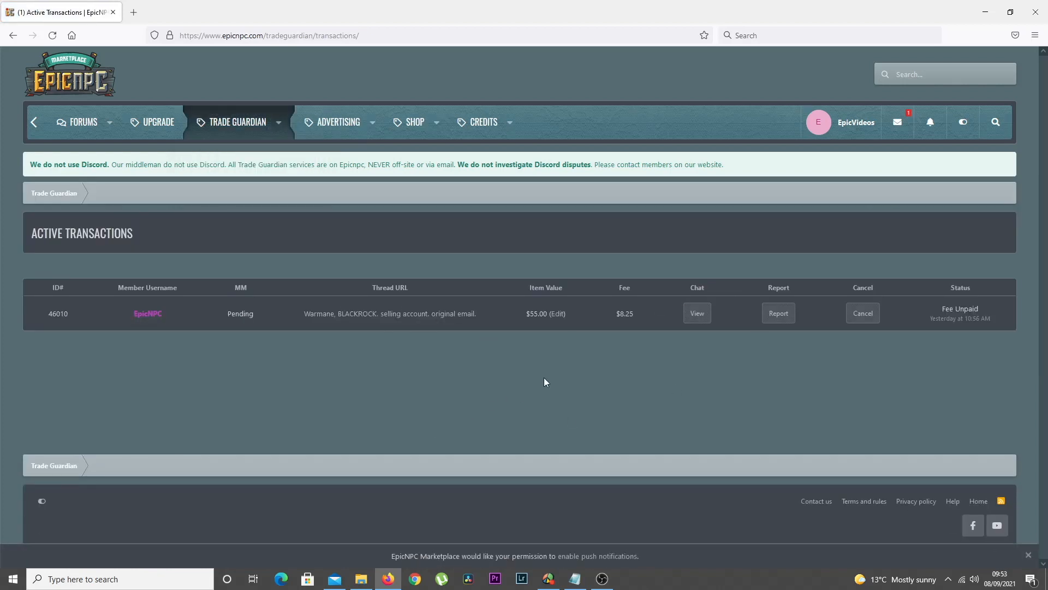
{"action": "mouse_move", "coordinate": [189, 347]}
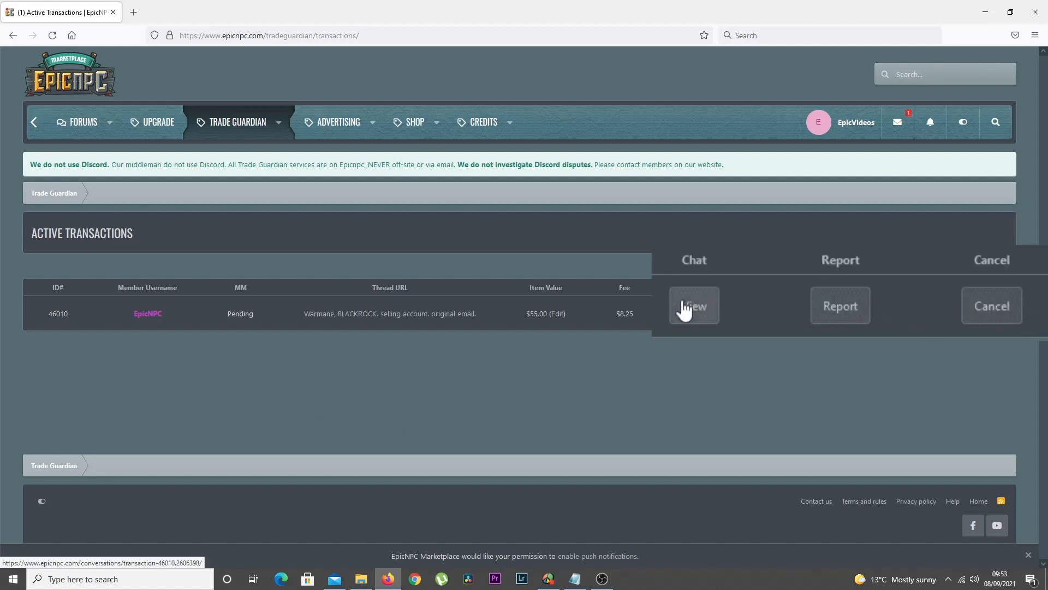
{"action": "mouse_move", "coordinate": [976, 305]}
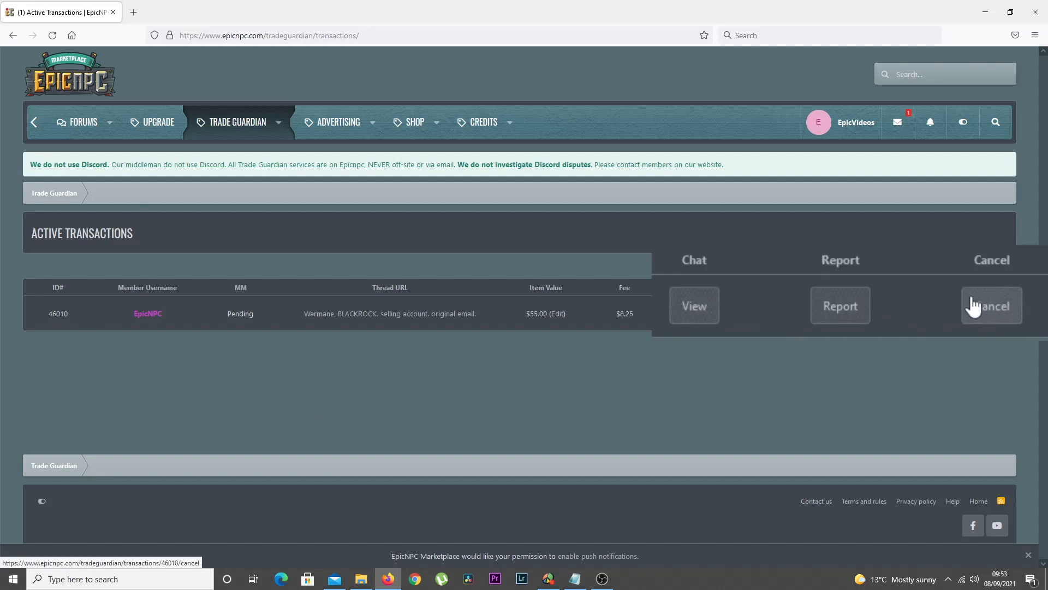